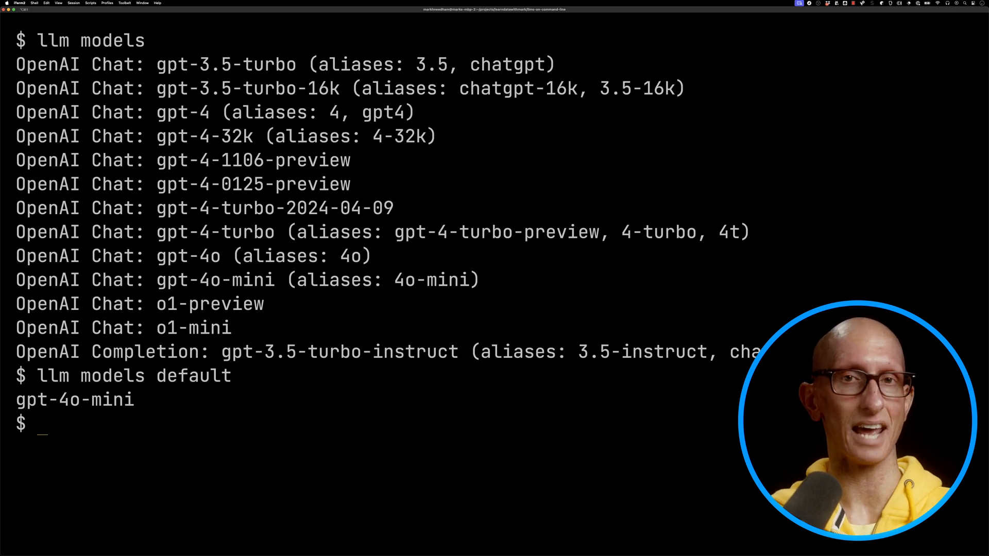
Clear the screen, set the OpenAI key and prompt llm for a poem about a unicorn.
key("cmd+k")
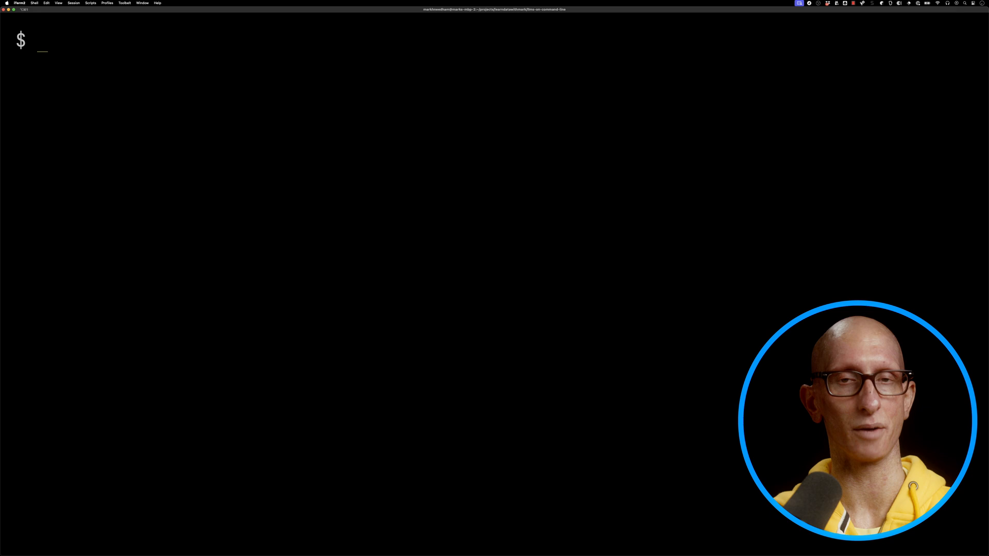
type("llm keys set openai")
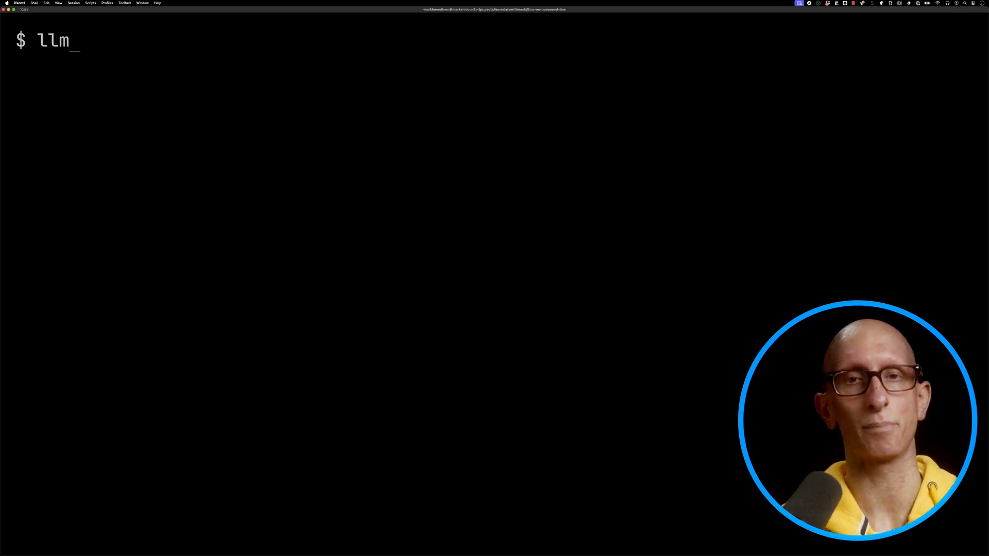
type("\"Please can you write a poem about a unicorn a")
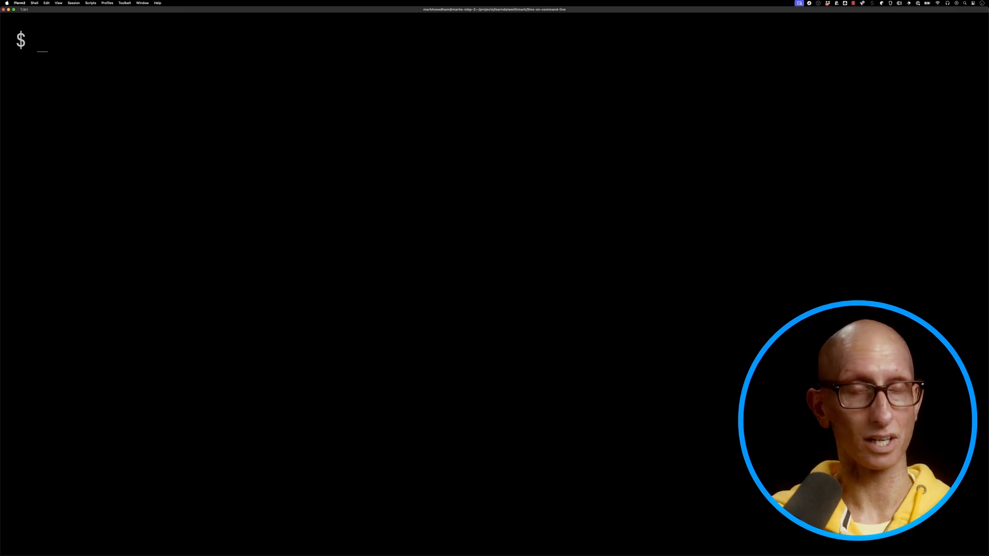
Install the llm-ollama plugin and list the available llm models.
type("llm install")
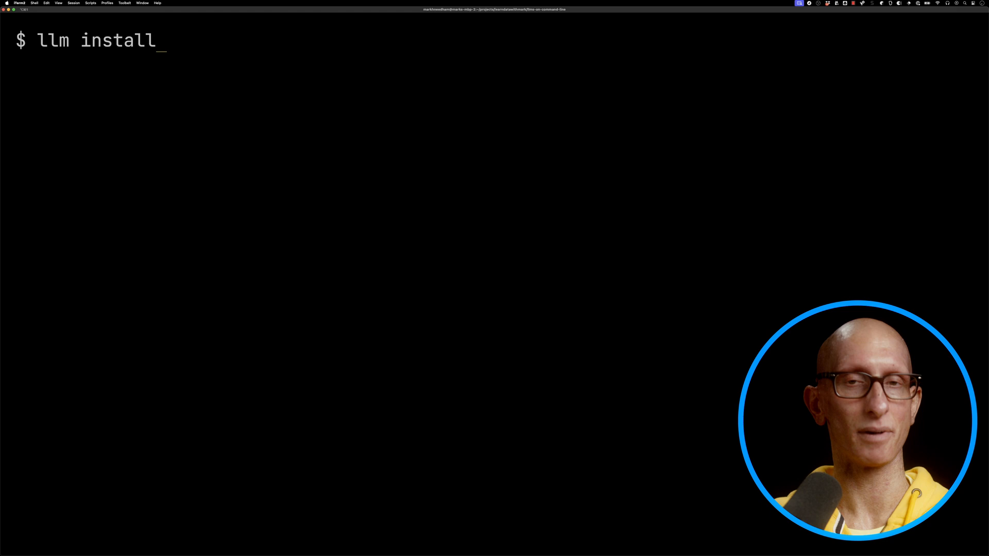
type("llm-ollama")
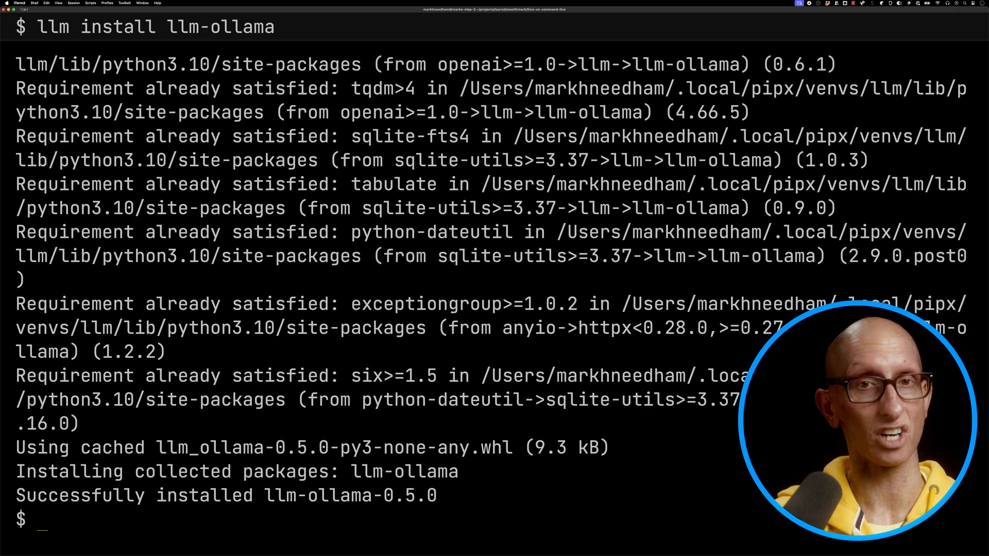
type("llm models")
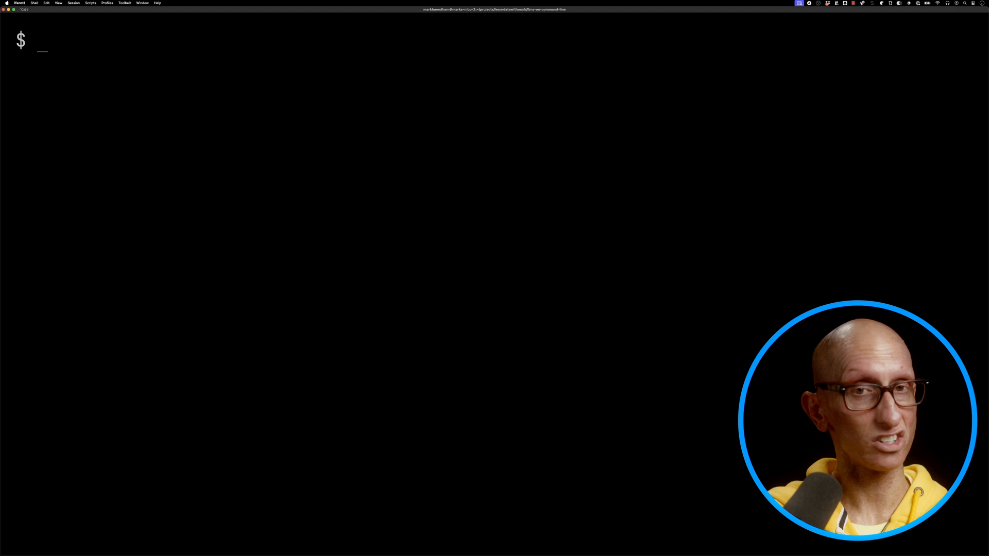
Make llama3.2 the default llm model and clear the screen.
type("llm models def")
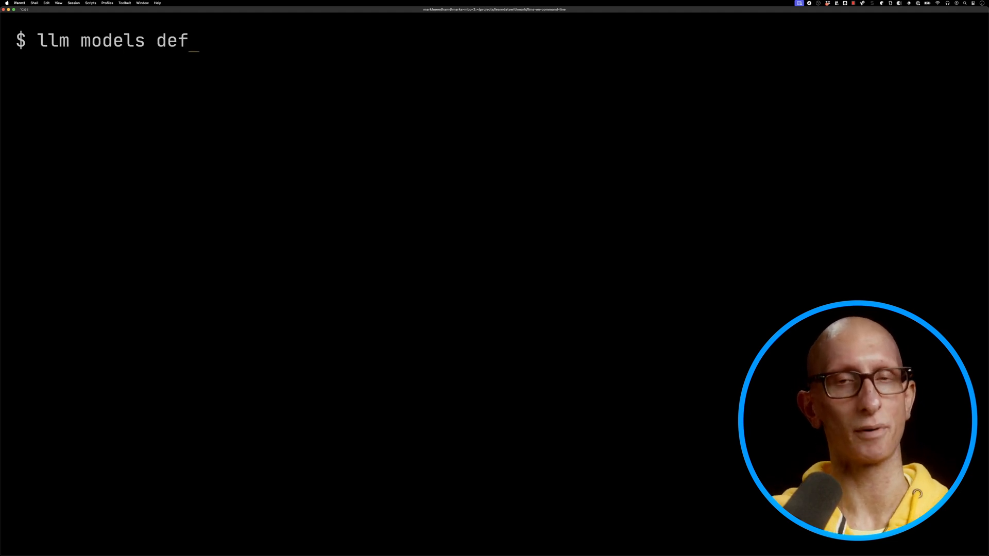
key("enter")
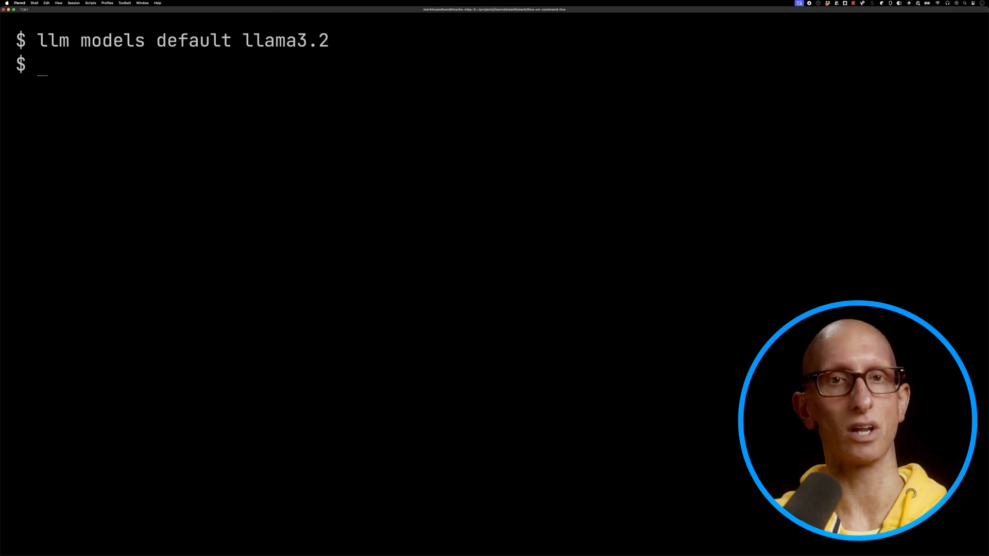
key("cmd+k")
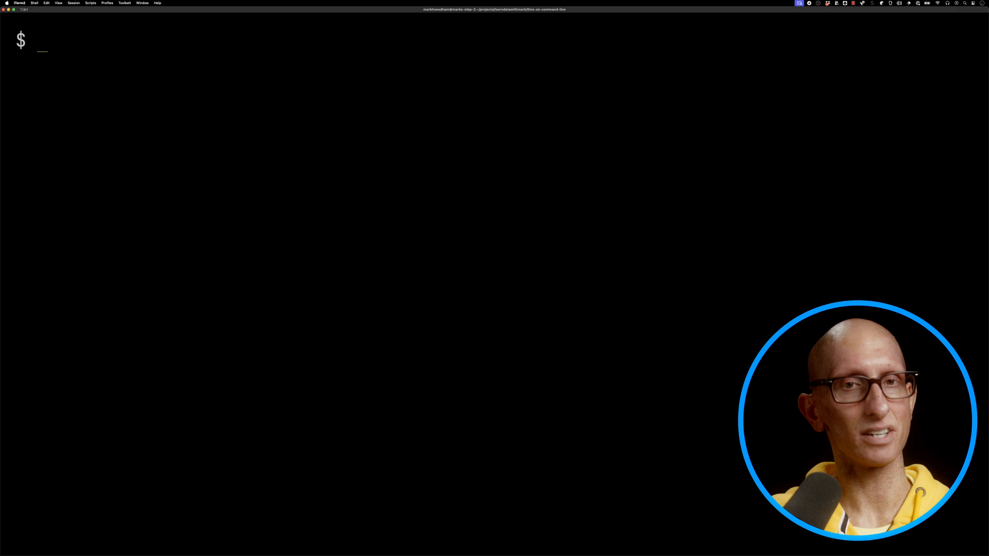
Pipe system_profiler SPSoftwareDataType into llm asking about the operating system.
type("system_profiler SPSoftwareDataType |")
type("llm -s \"Tell me about my operating system\"")
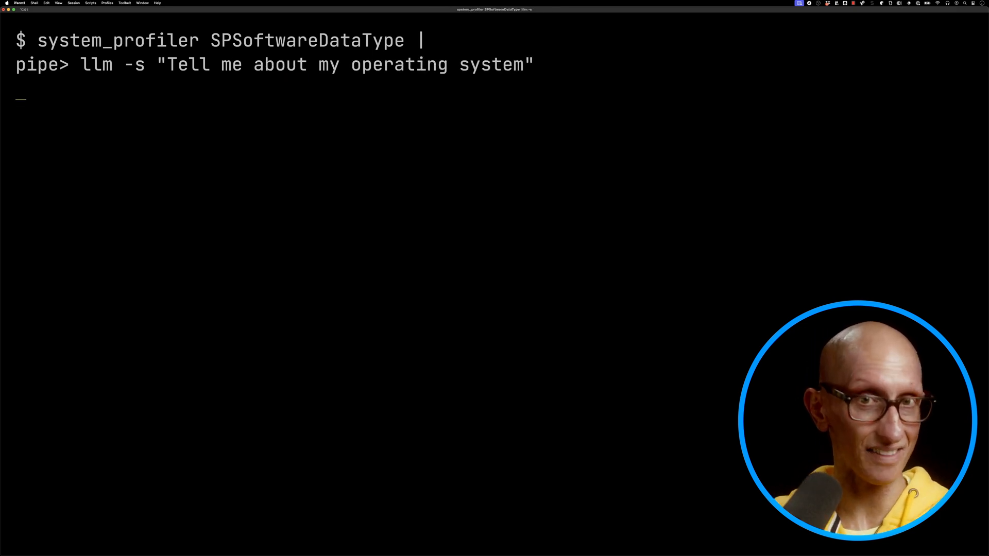
key("Return")
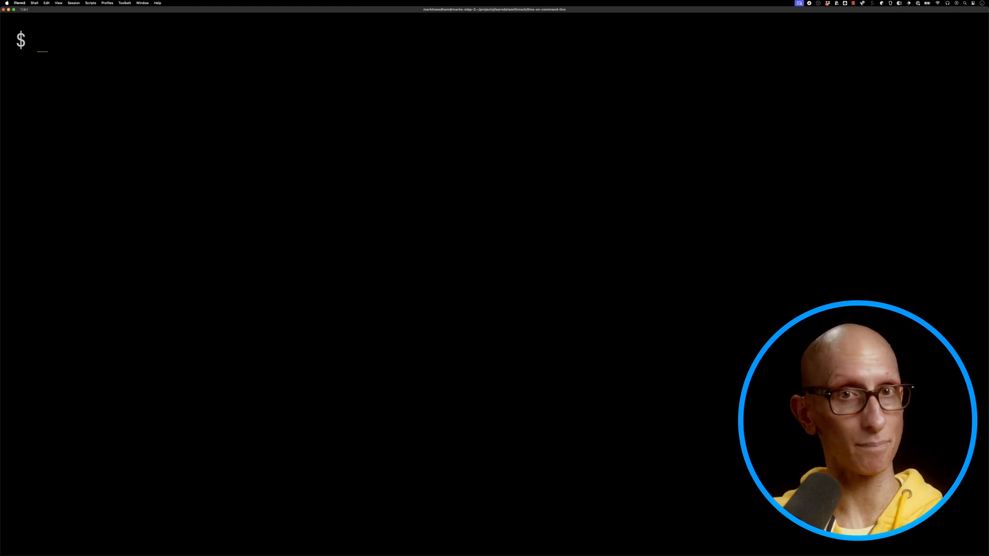
Pipe `ls ~/projects/learndatawithmark` into qwen2.5 asking it to describe the directory listing.
type("ls ~/pro")
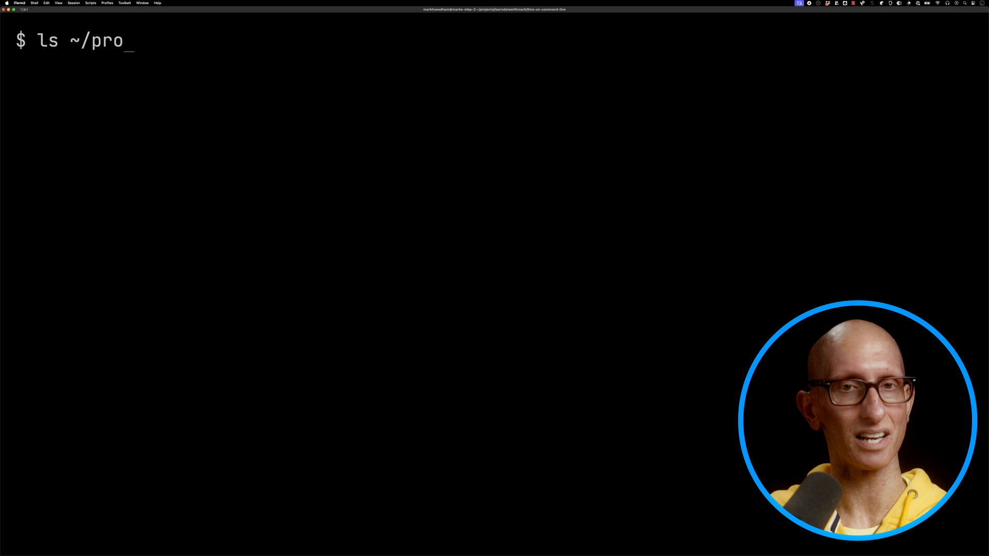
type("jects/learn")
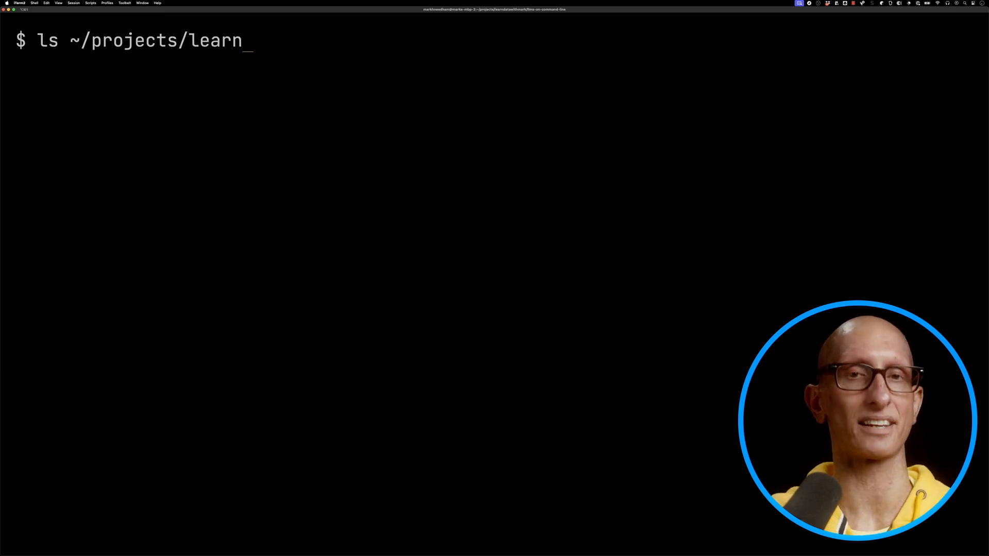
type("datawithmark |")
type("-s \"Describe the contents of the")
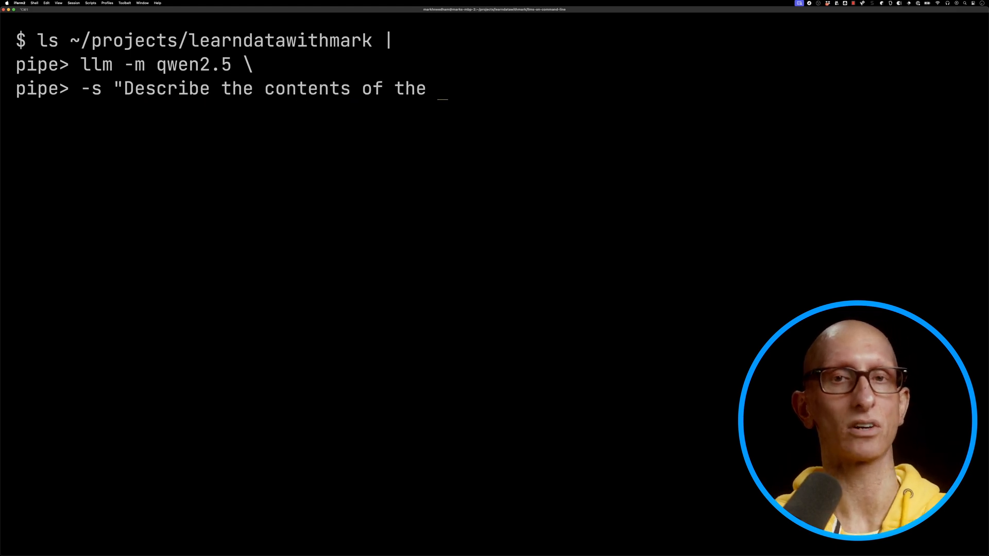
type("provided directory listing\"")
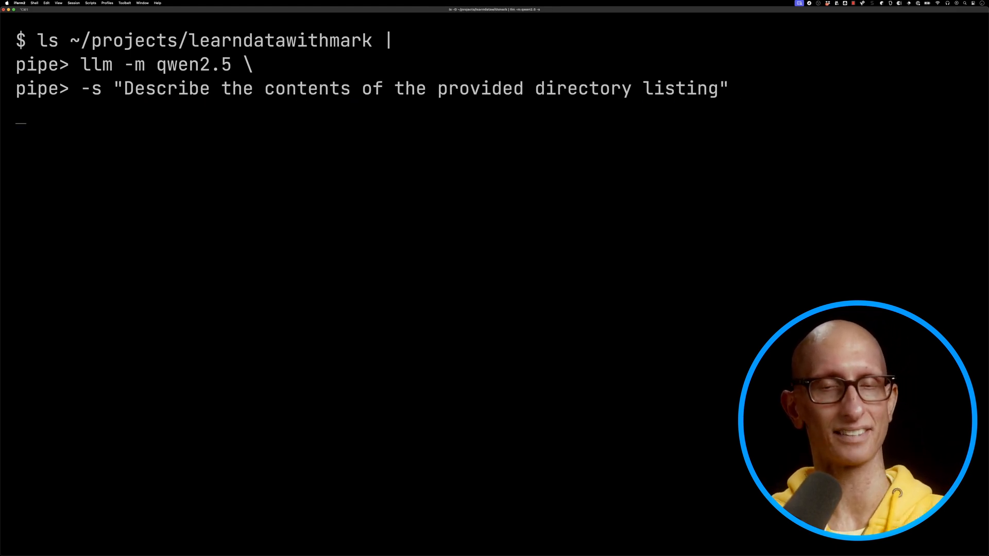
key("Return")
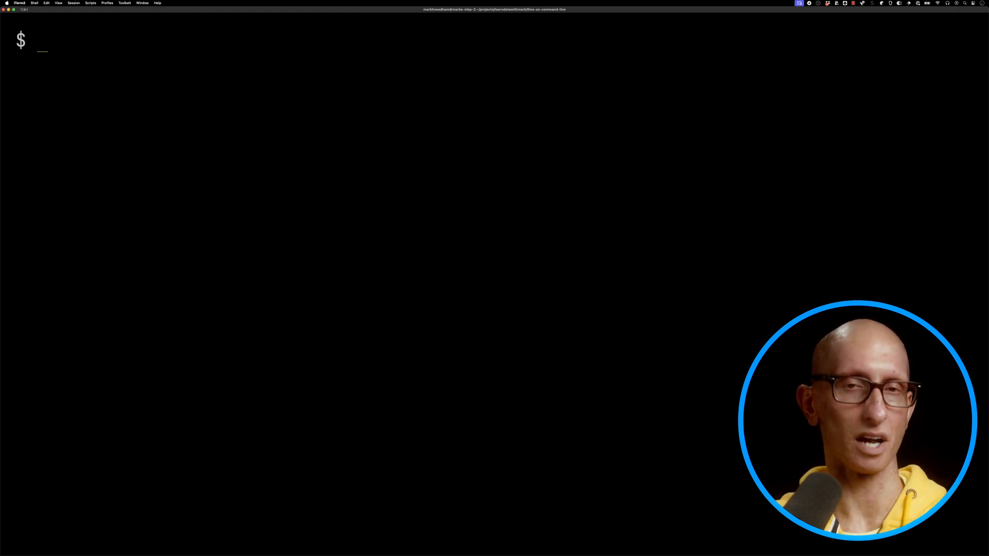
Save a summarize-dir template ('Summarize this directory and identify the main files') and list templates.
type("llm \\")
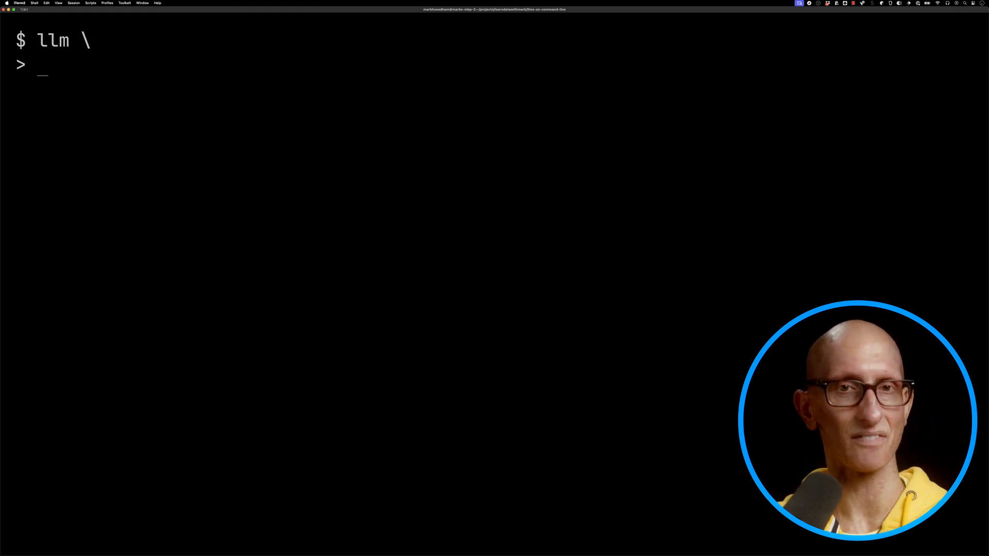
type("--system 'Summarize this directory")
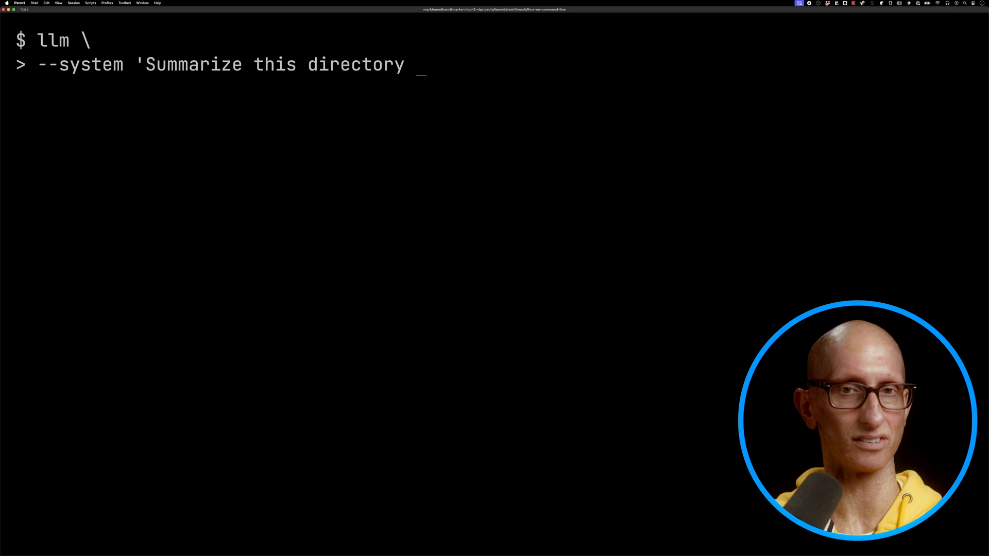
type("and identify the main files.' \\")
type("--save summarize-dir")
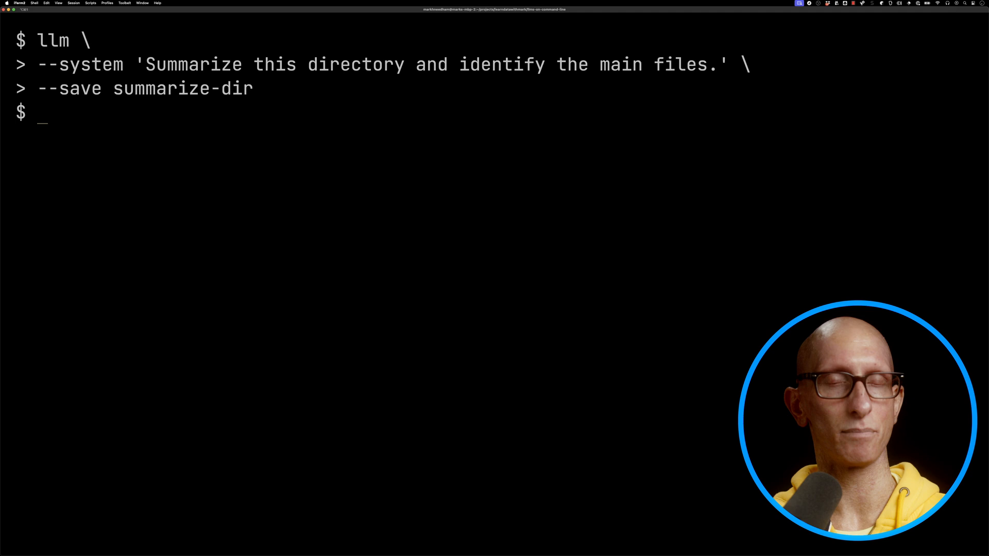
type("llm templates")
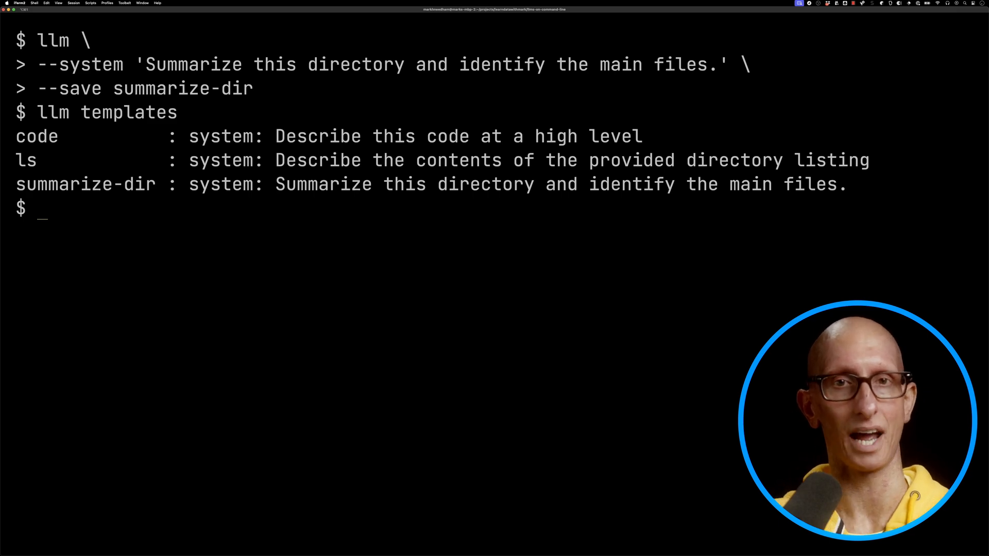
Start a pygmentize bash highlighting command with the github-dark style.
type("pygmentize -l bash -O style=github-dark")
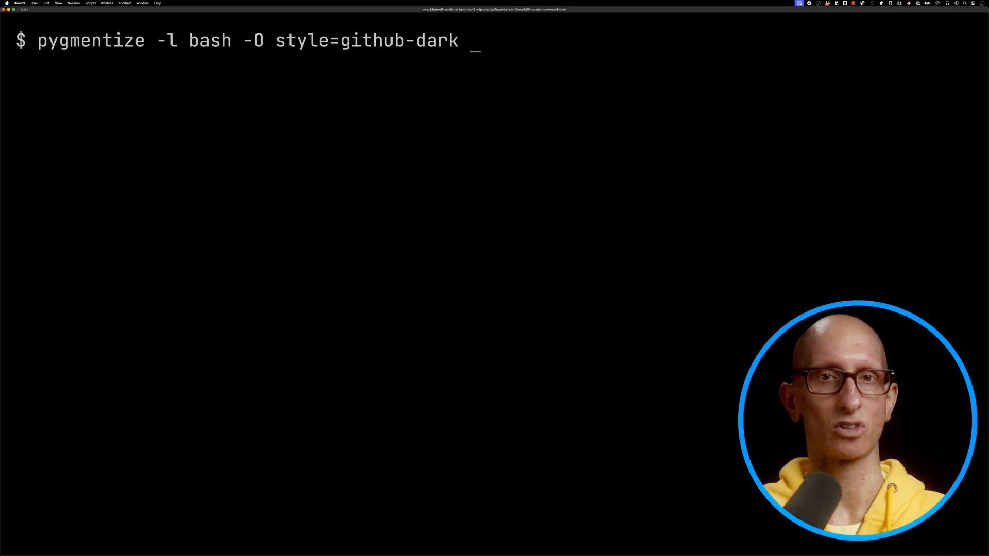
key("Enter")
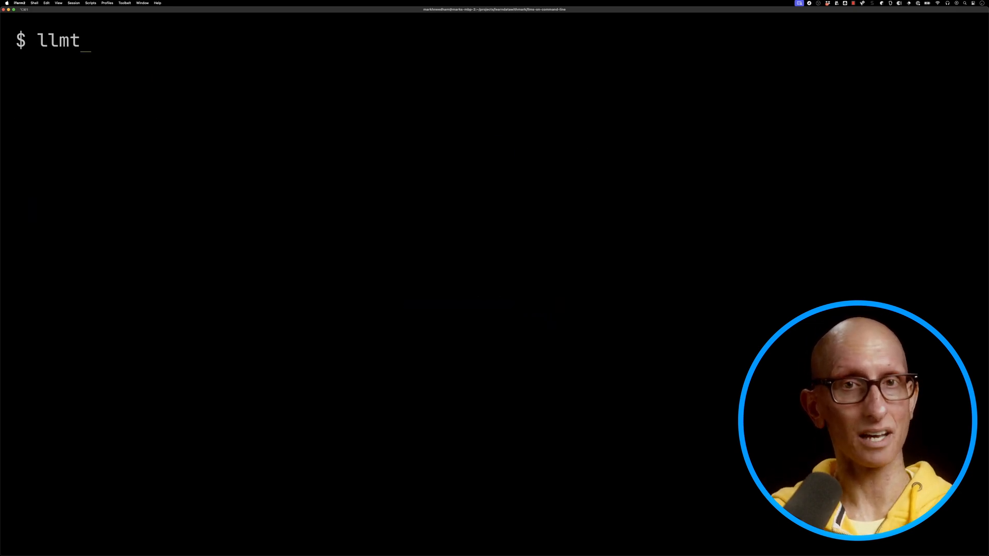
Run llmtree on ~/projects/stomp-client-python and read its directory summary.
type("ree ~/projects/stomp-clie")
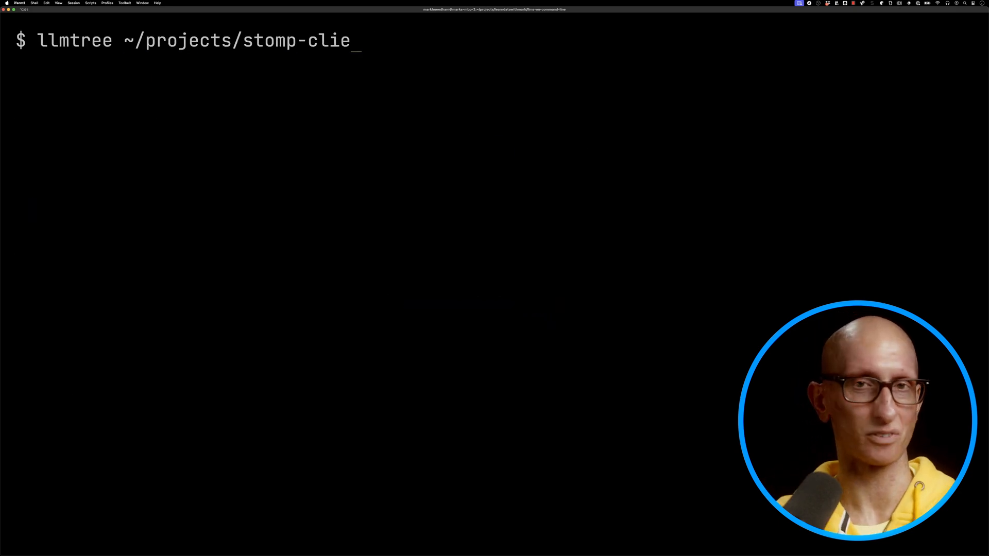
type("nt-python")
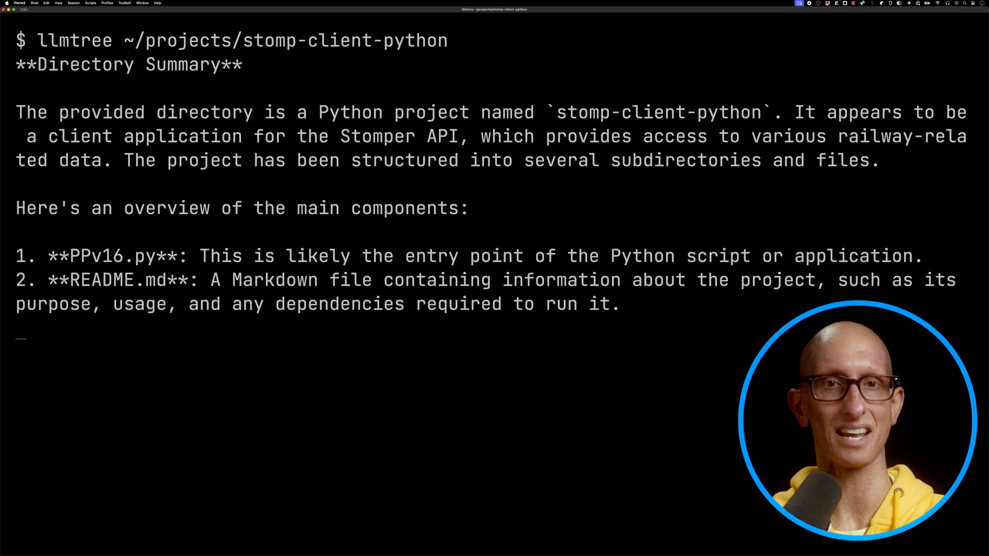
scroll("down", 3)
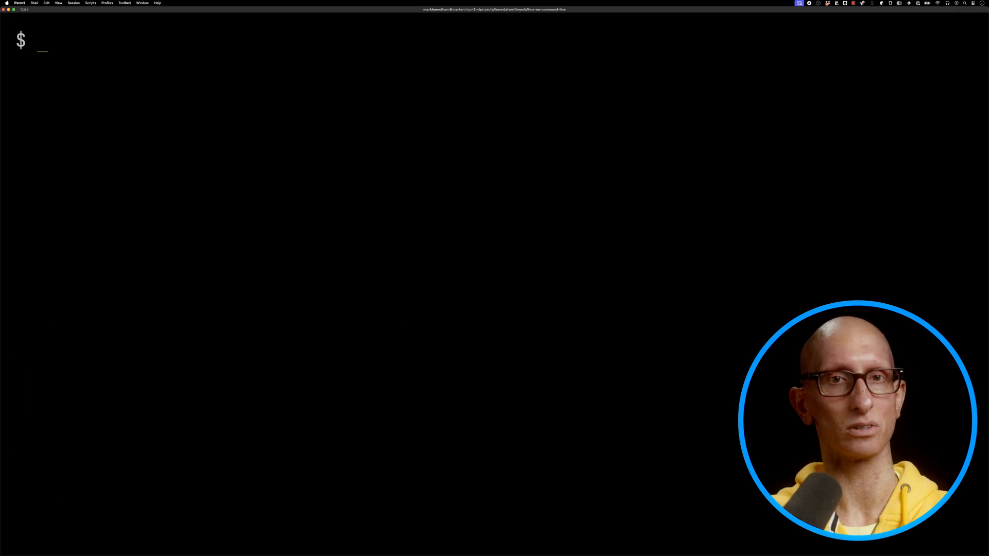
Begin an llmexplain command on a file in the stomp-client-python project.
type("llmexplain ~/pr")
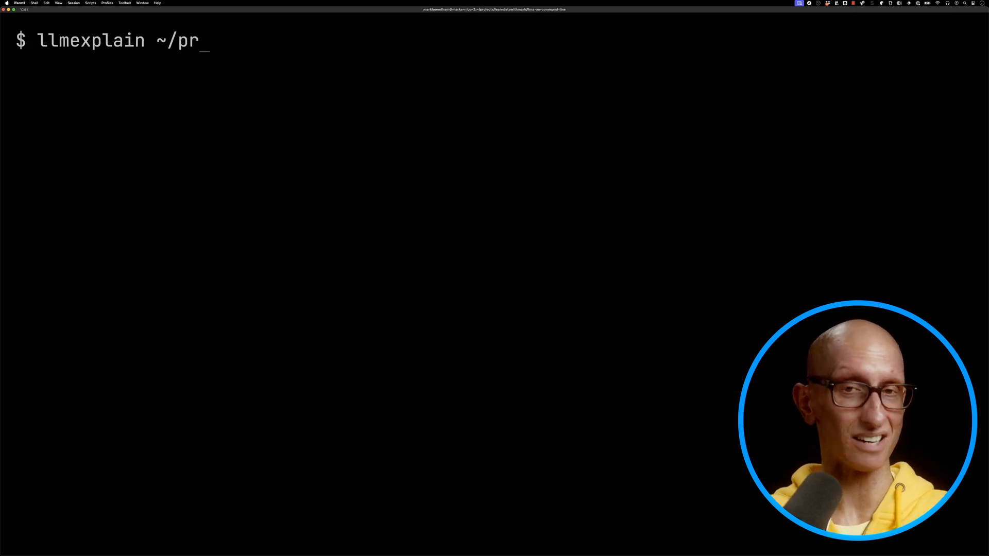
type("ojects/stomp-client-python/o")
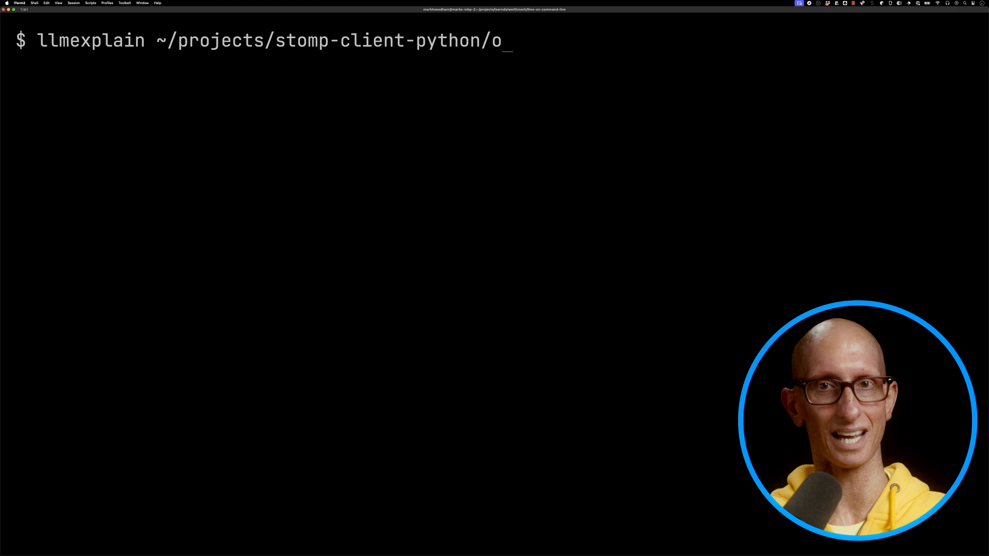